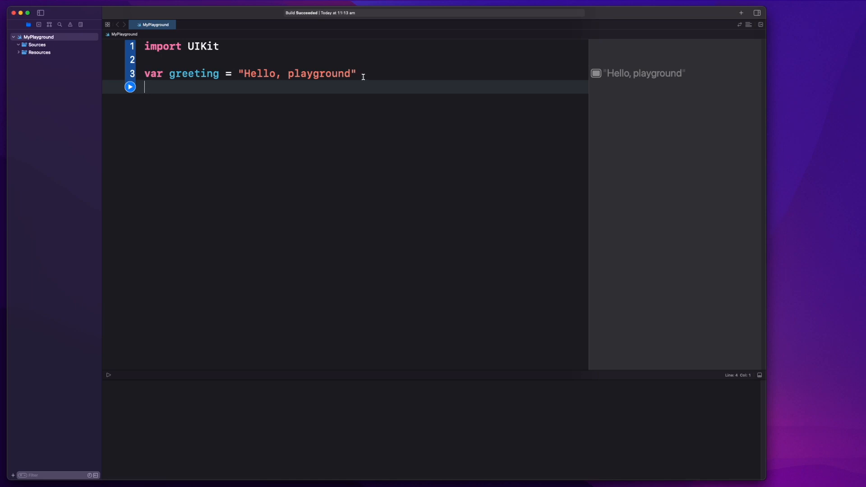
# Step: Reassign greeting to an empty string (greeting = "") on line 4
pyautogui.write('greeting = "')
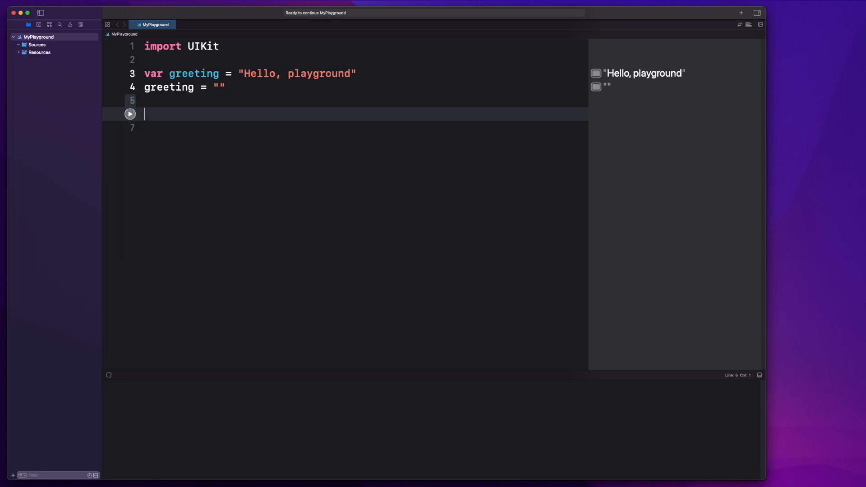
# Step: Declare greeting with let, run, and view the constant reassignment error
pyautogui.write('let')
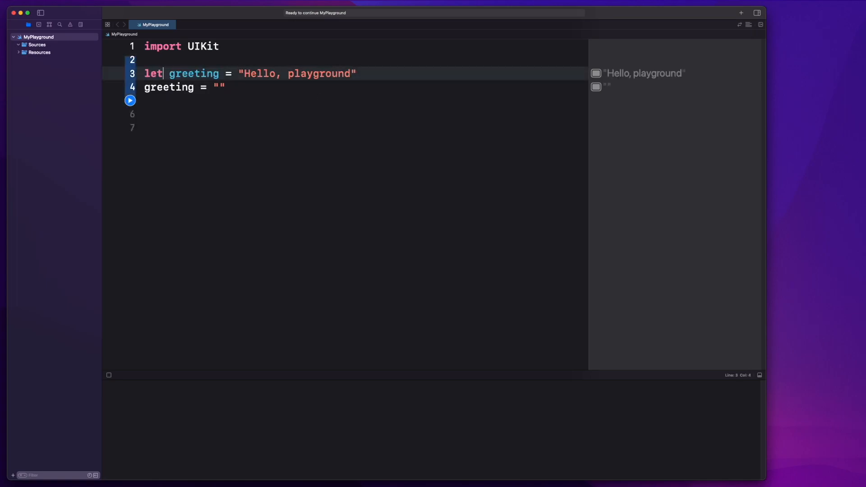
pyautogui.click(130, 100)
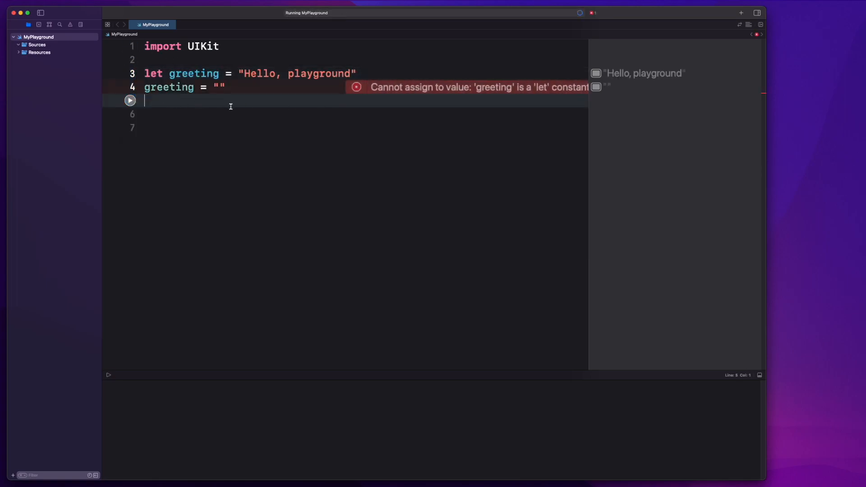
pyautogui.click(130, 100)
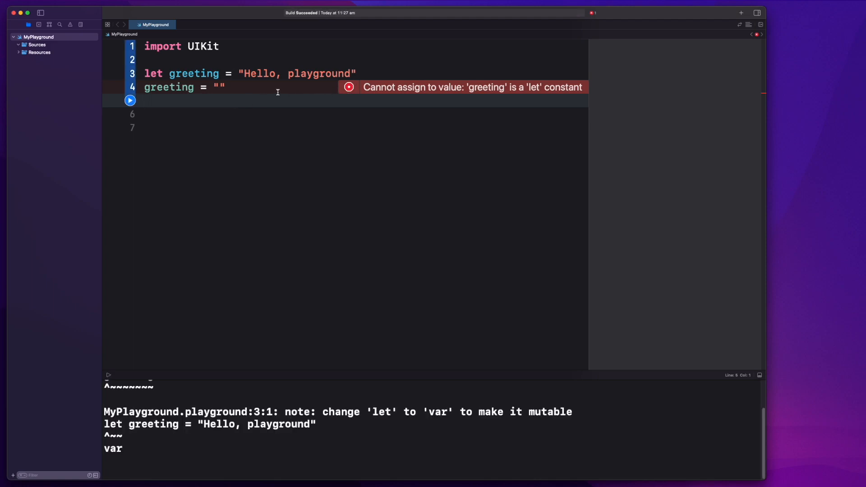
# Step: Restore greeting to var and begin declaring 'var closure =' on line 6
pyautogui.write('var')
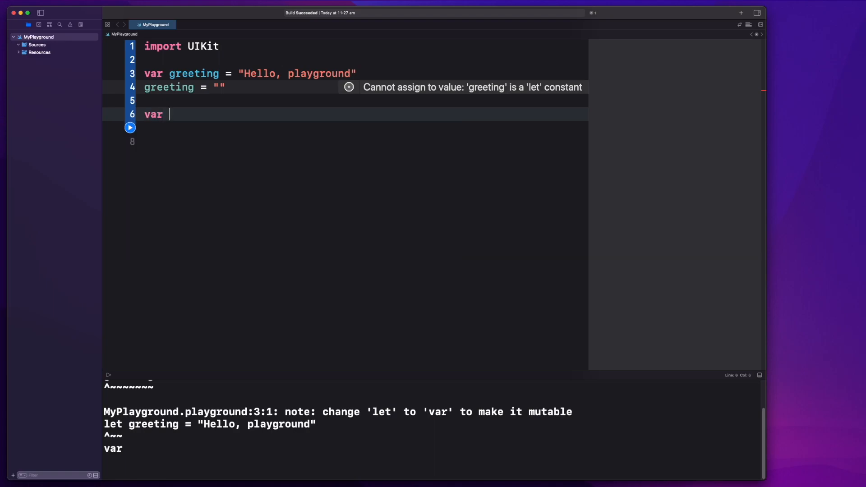
pyautogui.write('closure =')
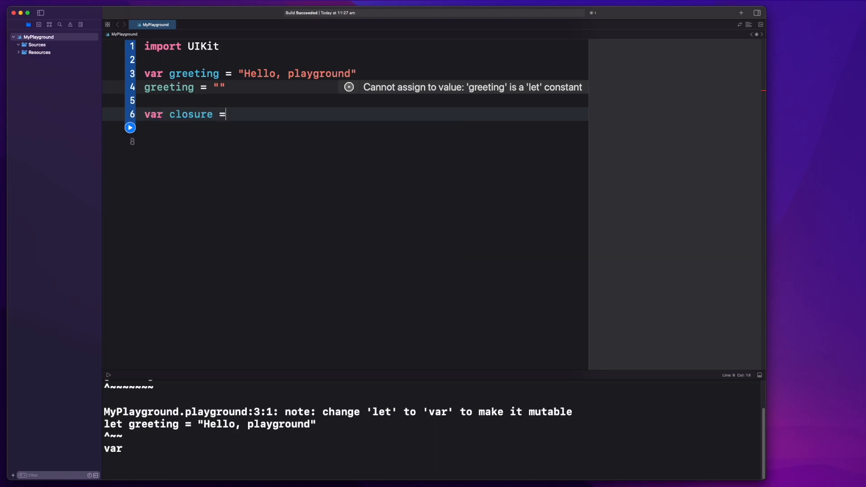